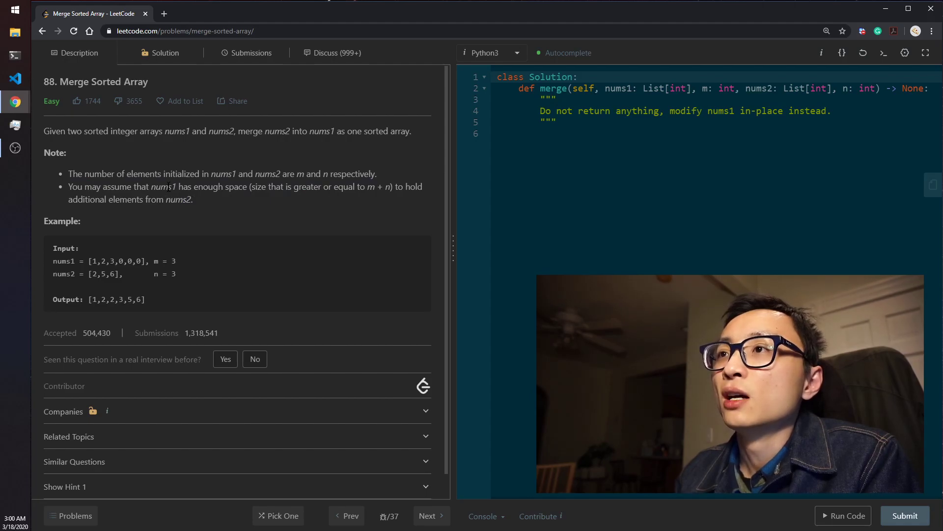
# Highlight parts of the problem statement, including the phrase about two sorted integer arrays
pyautogui.doubleClick(164, 187)
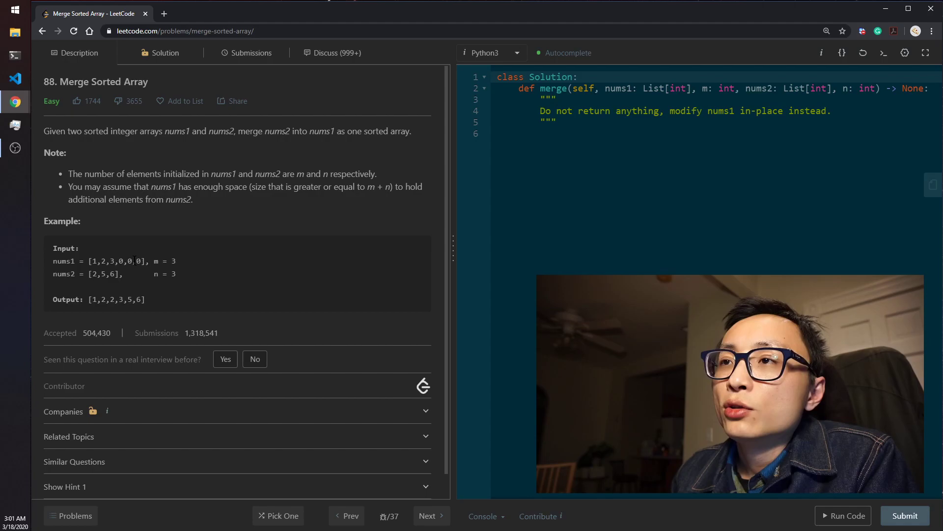
pyautogui.moveTo(118, 261); pyautogui.dragTo(140, 261)
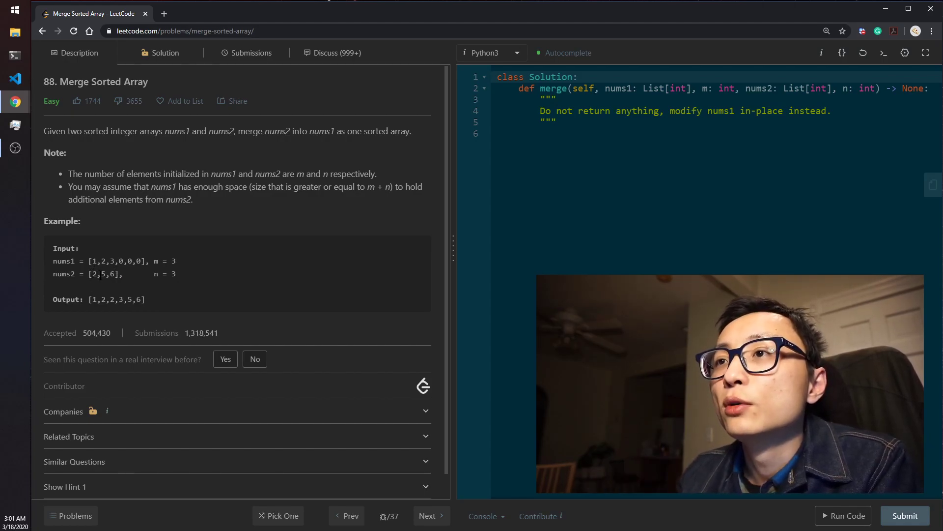
pyautogui.moveTo(118, 261); pyautogui.dragTo(142, 260)
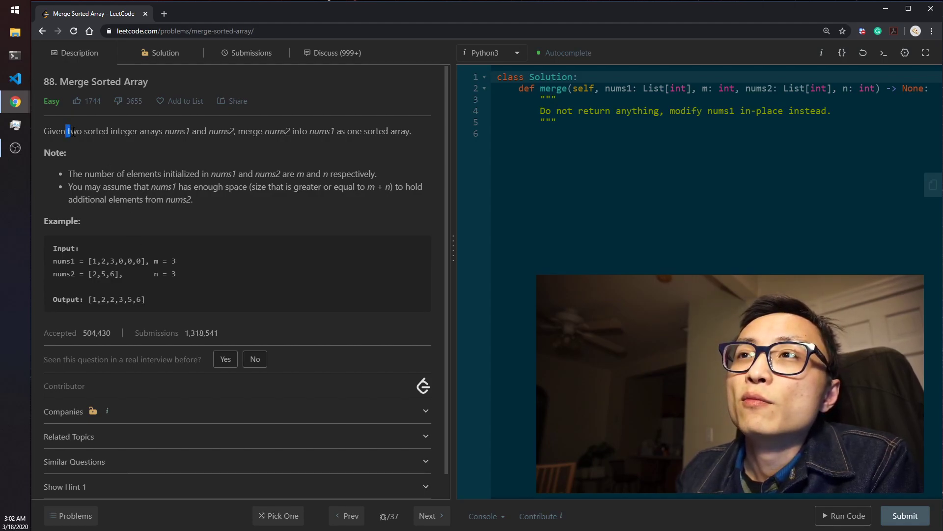
pyautogui.moveTo(67, 131); pyautogui.dragTo(236, 131)
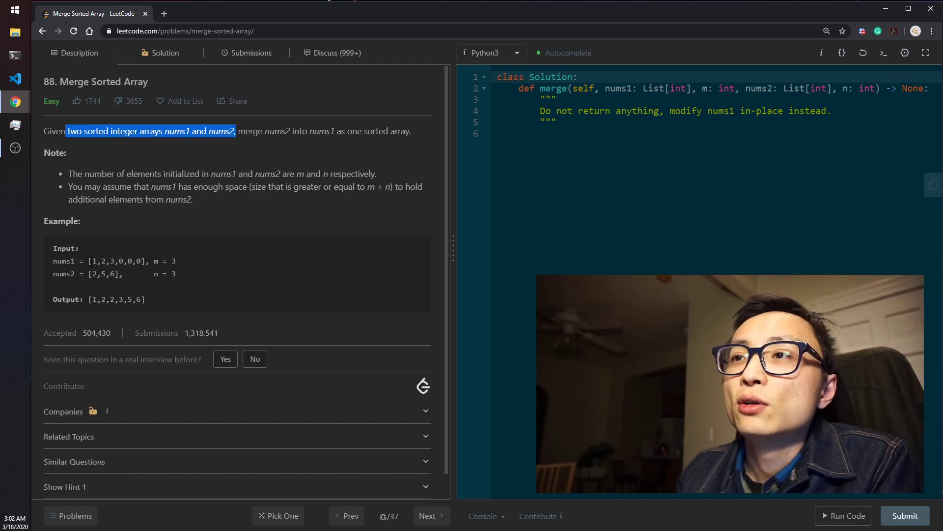
pyautogui.moveTo(91, 260); pyautogui.dragTo(127, 261)
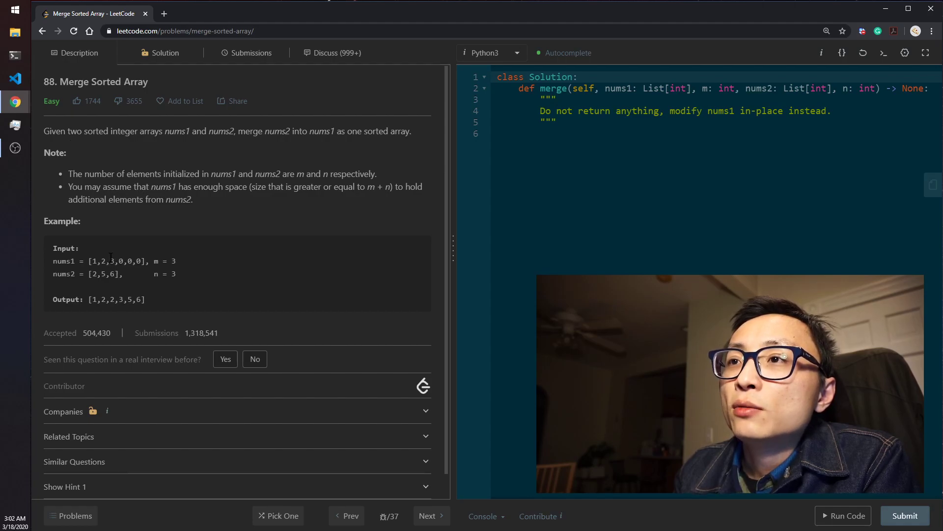
pyautogui.doubleClick(112, 274)
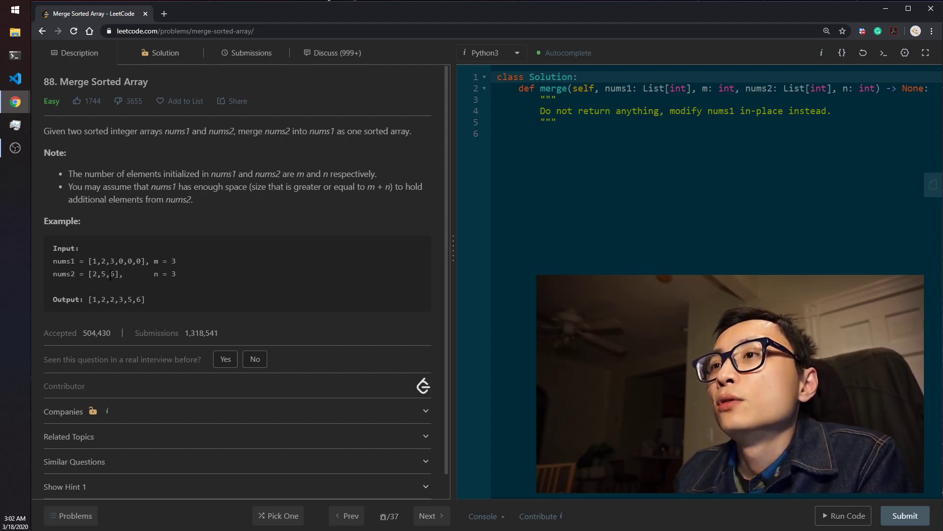
# Write comment notes of the example arrays [1,2,3,0,0,0] and [2,5,6] at the top of the code
pyautogui.doubleClick(115, 261)
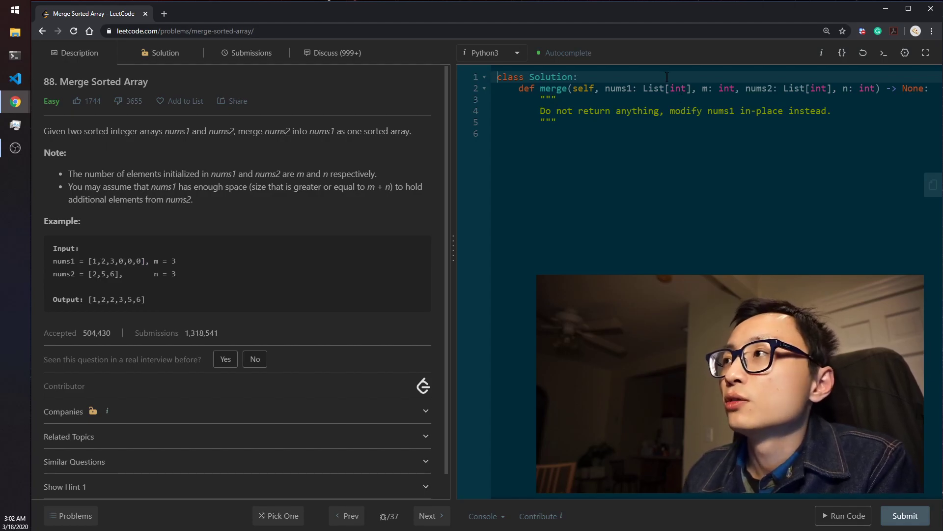
pyautogui.write('[1,2,3,0,0,0]')
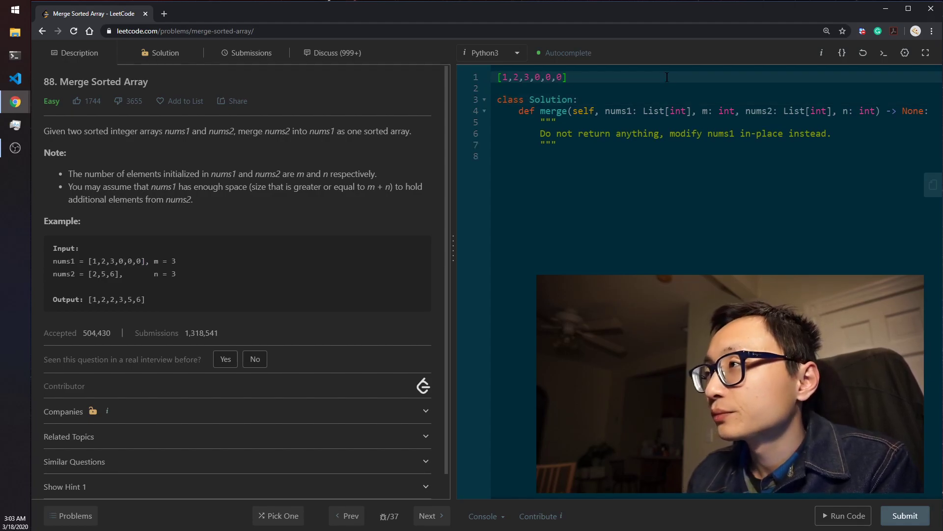
pyautogui.press('Enter')
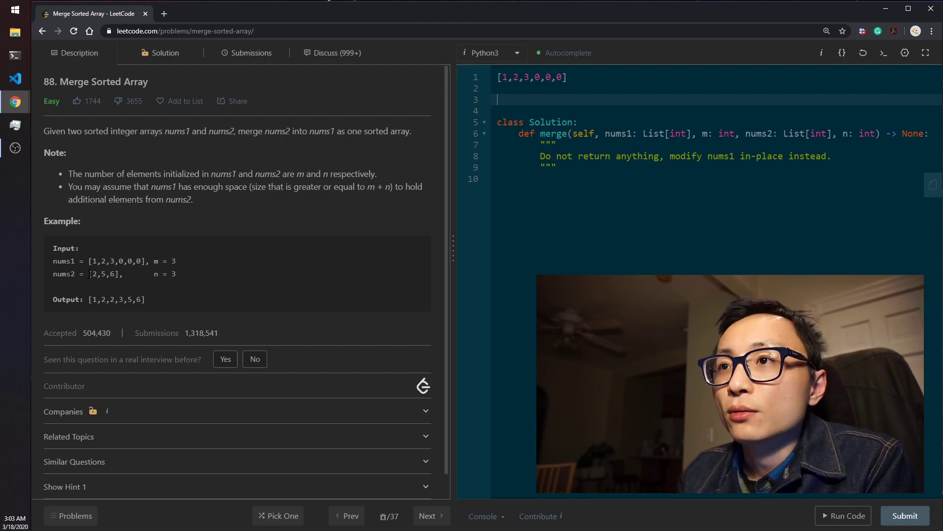
pyautogui.write('[2,5,6]')
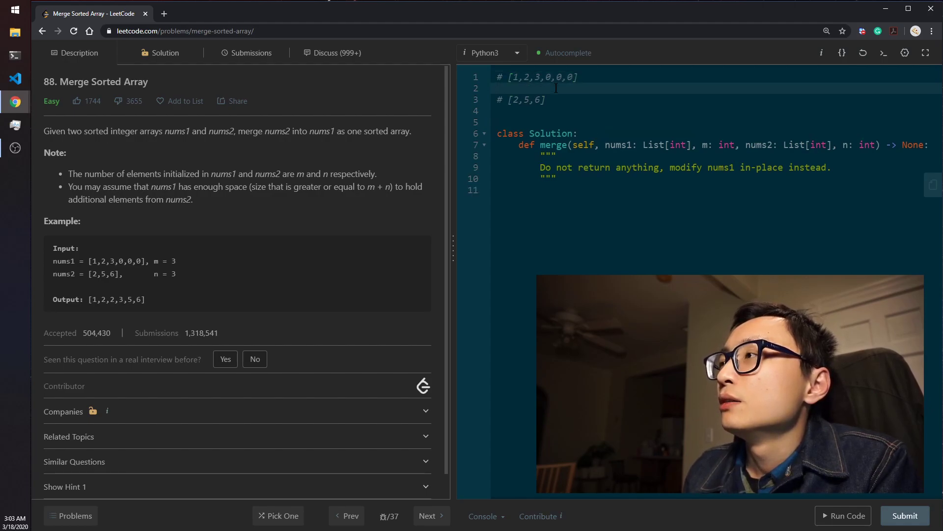
# Add pointer marks under the arrays: '2 = m - 1' and '2 = n - 1'
pyautogui.write('#')
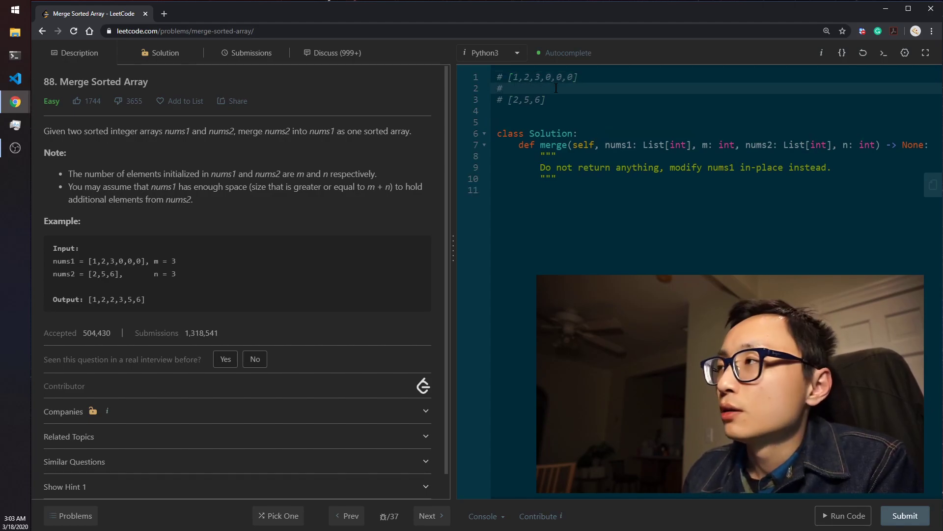
pyautogui.write('/')
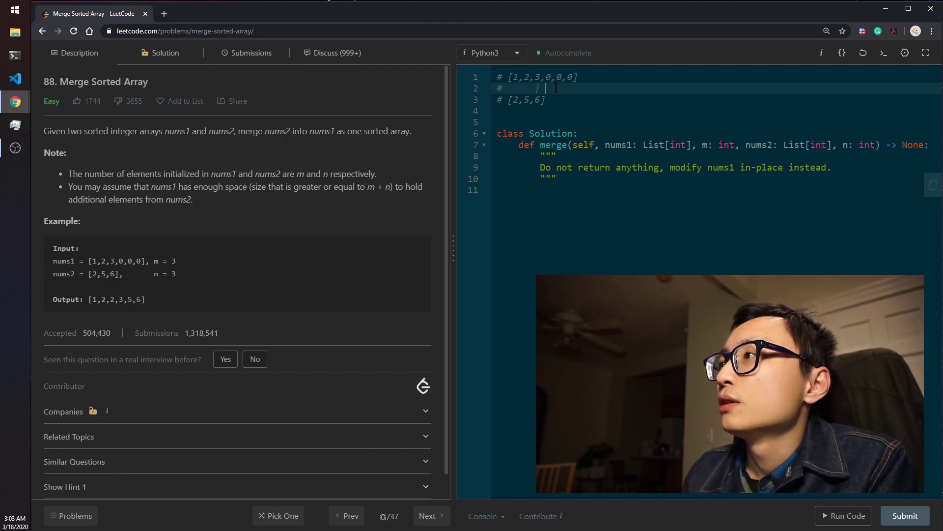
pyautogui.write('2 = m - 1')
pyautogui.click(718, 111)
pyautogui.write('#')
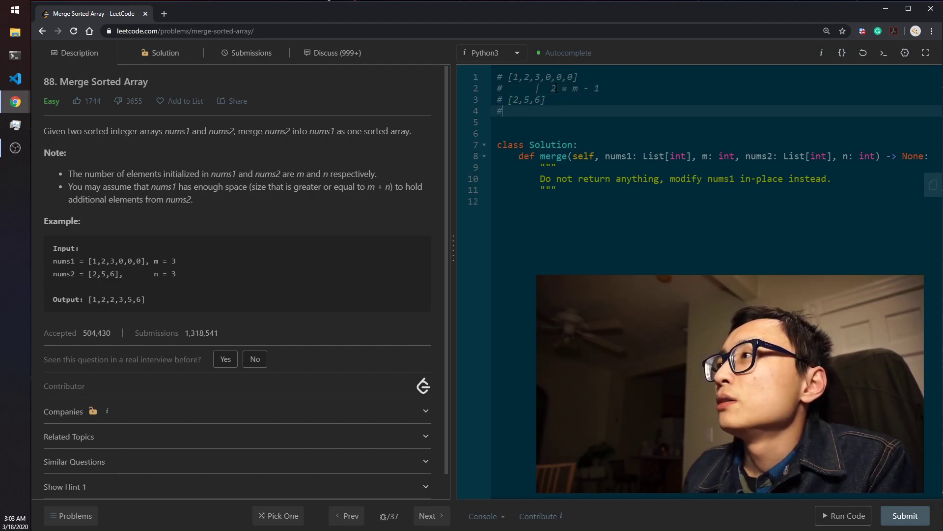
pyautogui.write('/')
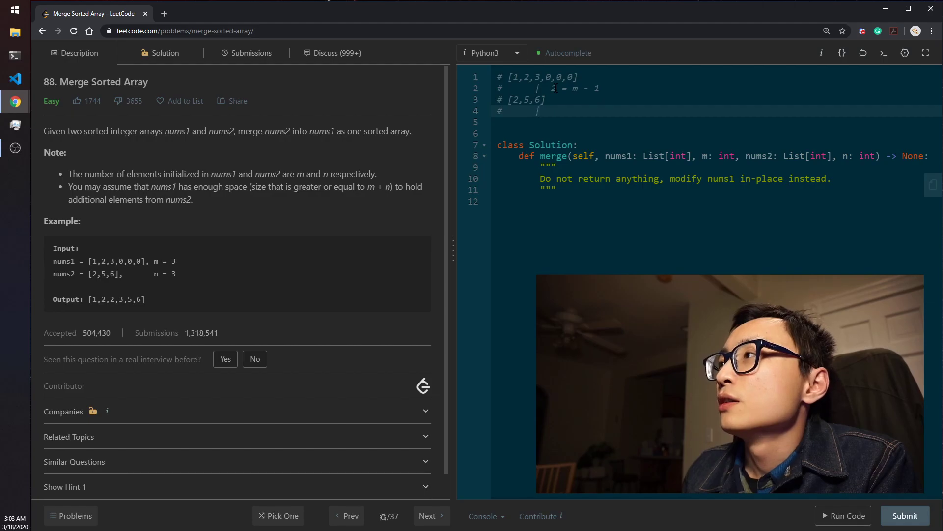
pyautogui.write('2')
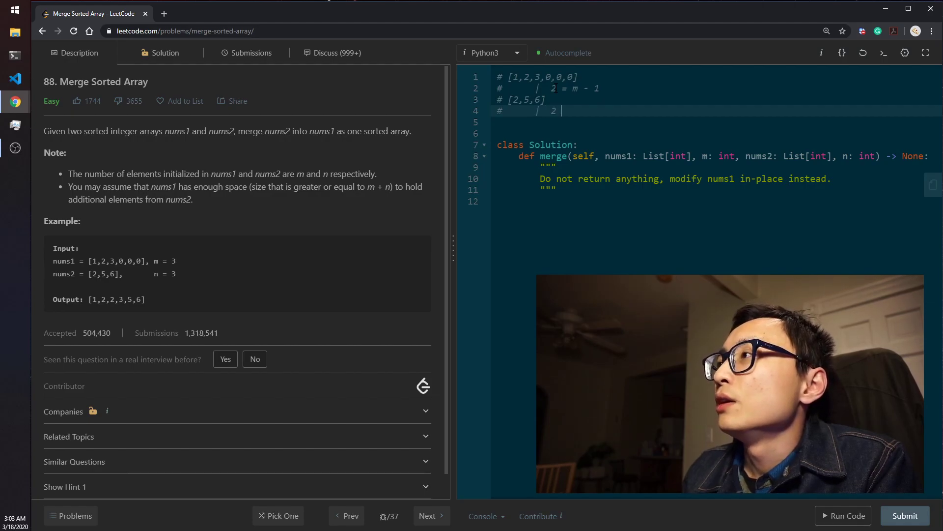
pyautogui.write('= n - 1')
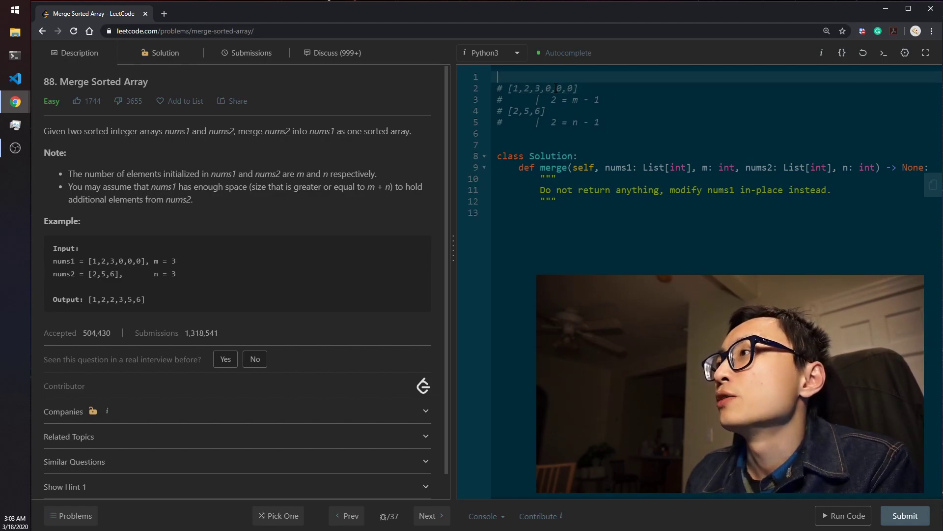
pyautogui.write('#            |')
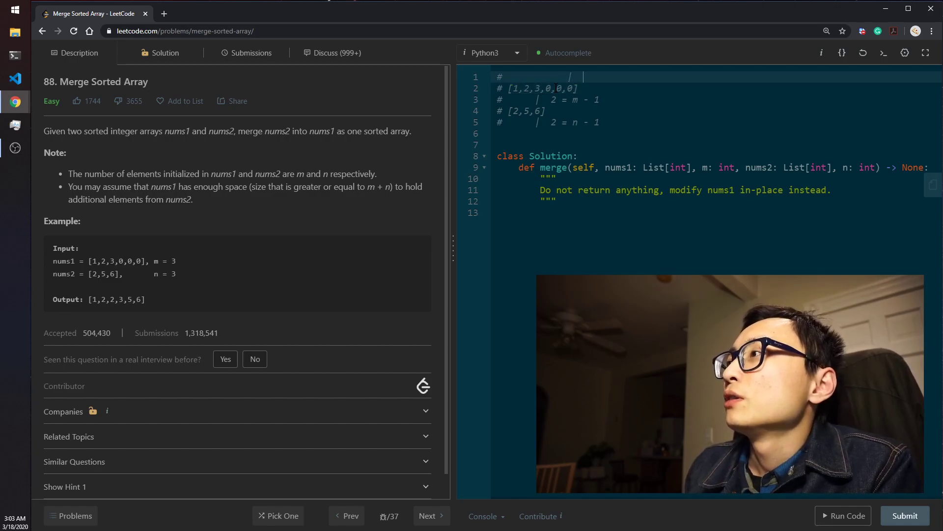
# Add a write pointer at m + n - 1 and change the nums2 pointer to '1 = n - 1 ; n --'
pyautogui.write('5 =')
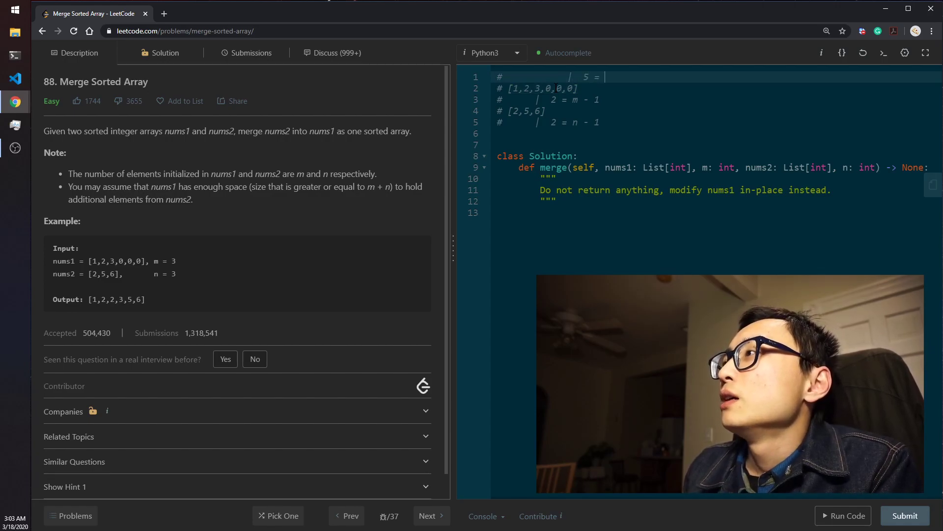
pyautogui.write('m')
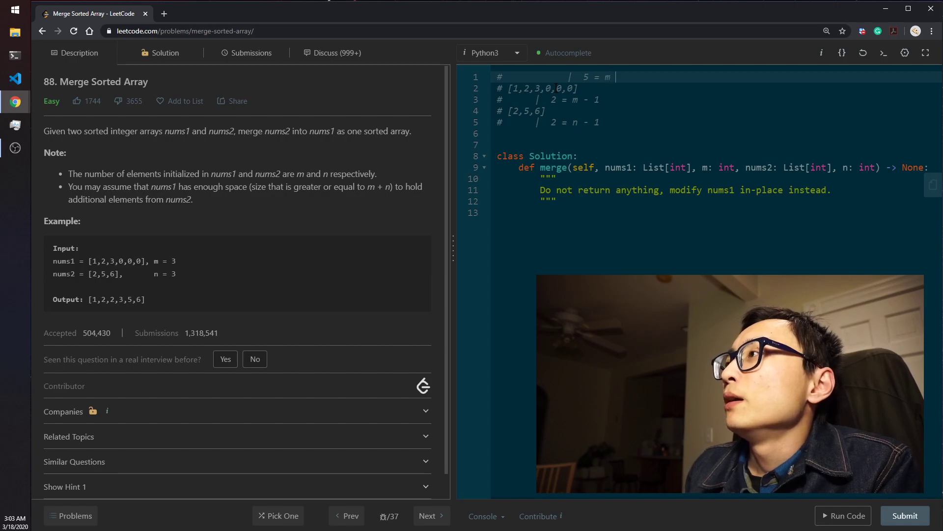
pyautogui.write('+ n - 1')
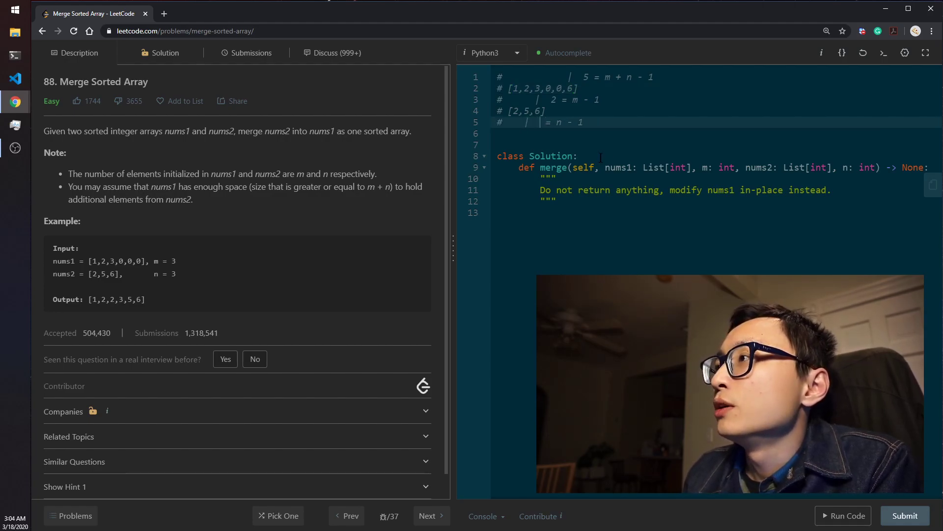
pyautogui.write('1 = n - 1')
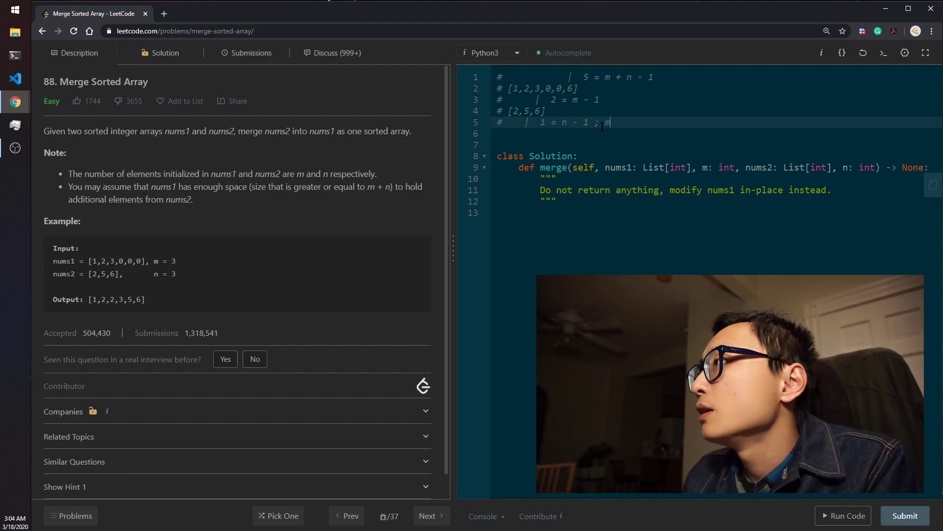
pyautogui.write('n')
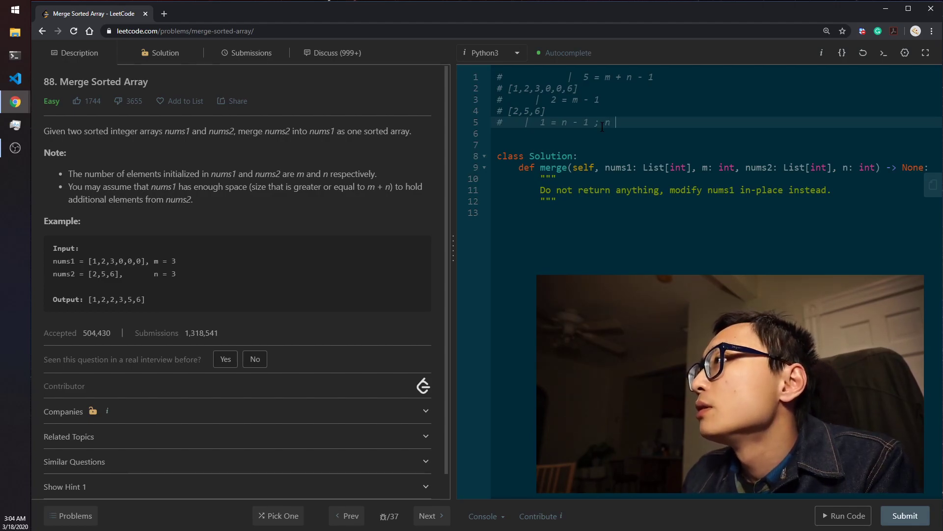
pyautogui.write('--')
pyautogui.click(718, 77)
pyautogui.write('4')
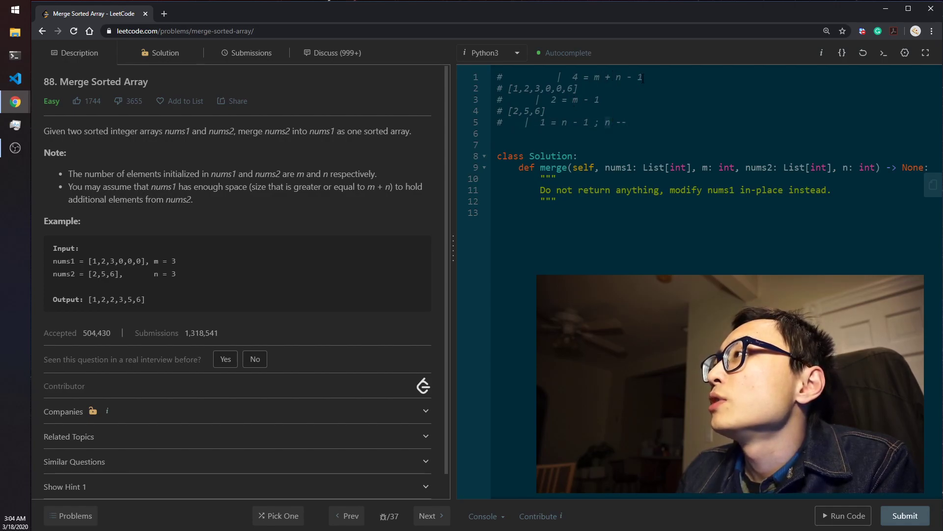
pyautogui.click(598, 99)
pyautogui.write('# [4,5,6,')
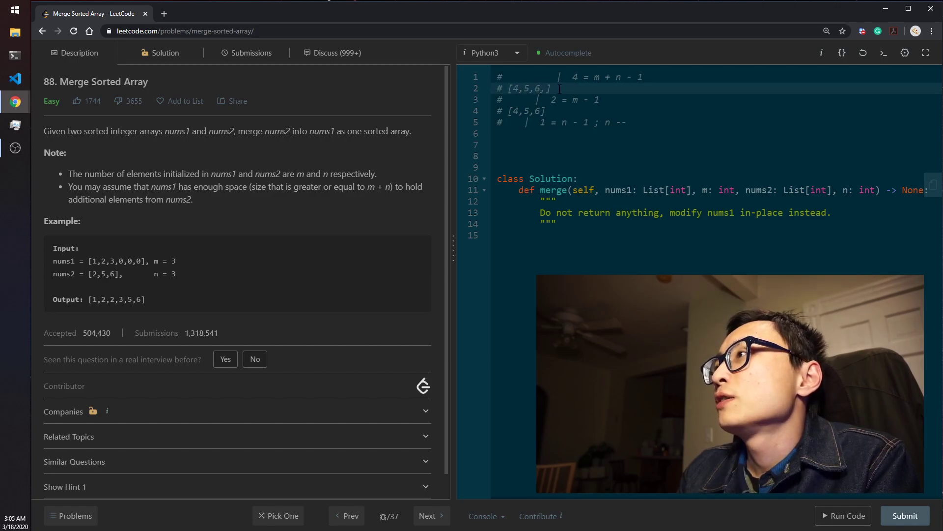
# Rewrite the example comments as nums1 [4,5,6,0,0,3] and nums2 [1,2,3] with pointer '2 = n - 1'
pyautogui.write('0,0,0')
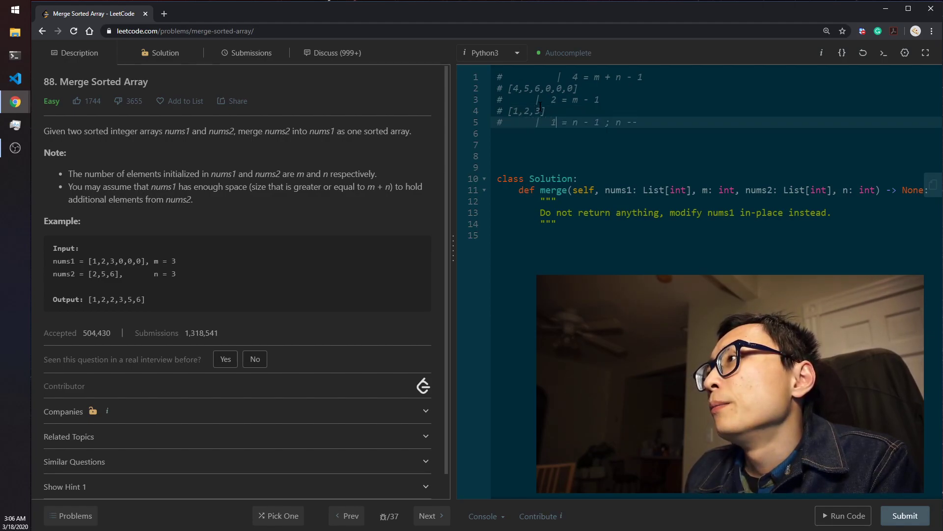
pyautogui.write('2')
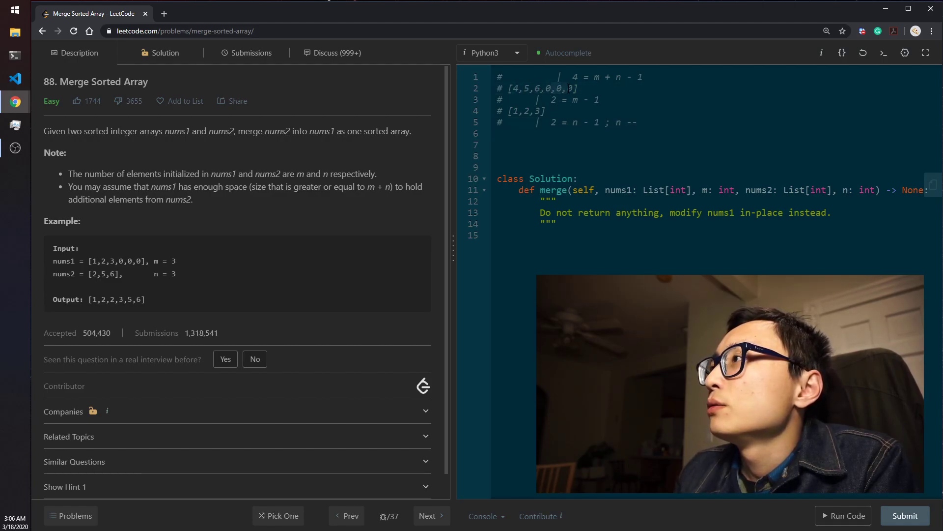
pyautogui.write('4,5,6')
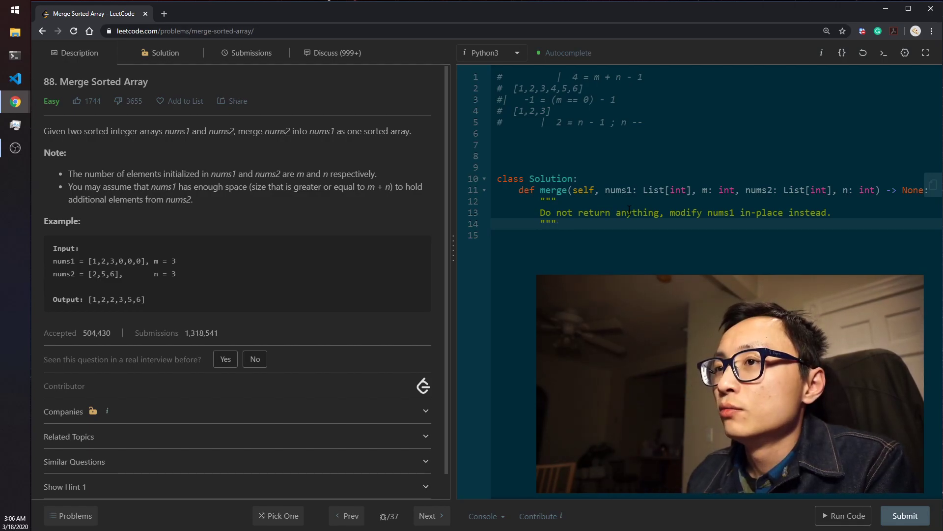
# Open a new line under the merge docstring
pyautogui.press('enter')
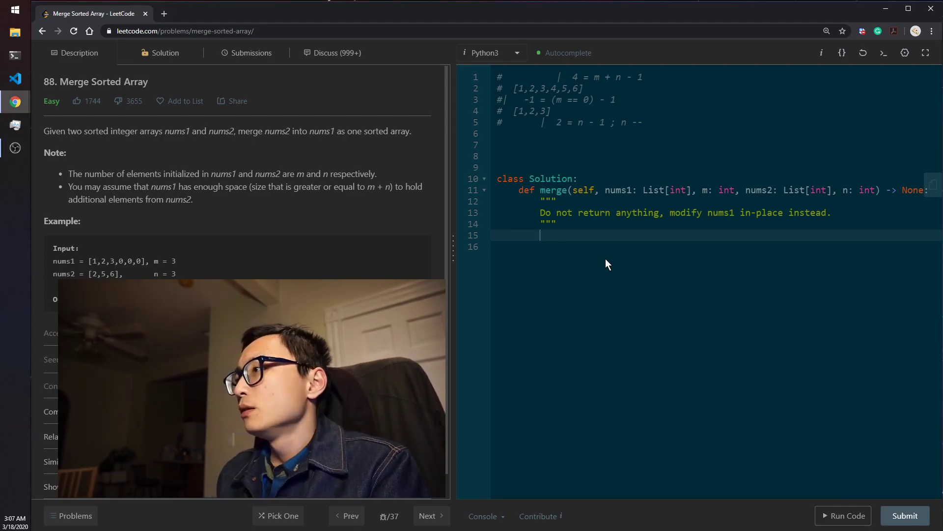
# Write the loop header `while m and n:` with the test nums1[m - 1] < nums2[n - 1]
pyautogui.write('while m')
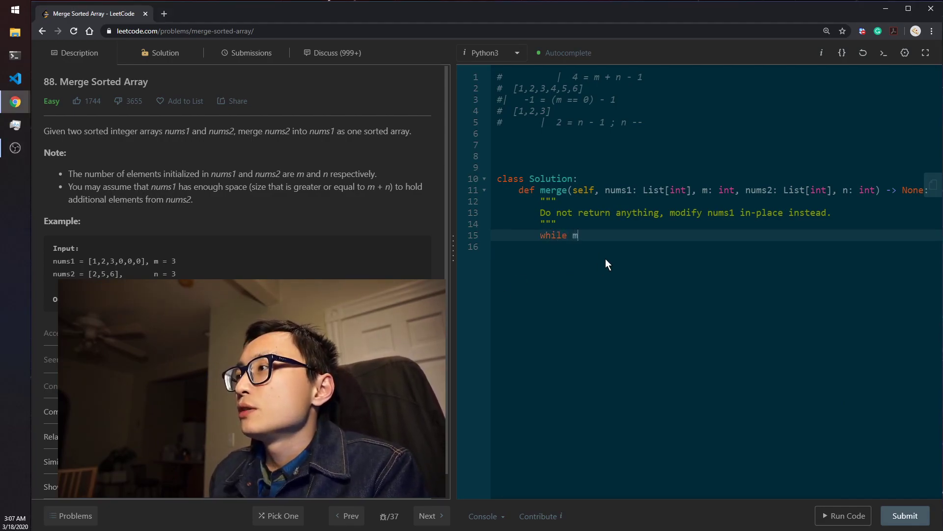
pyautogui.write('and n:')
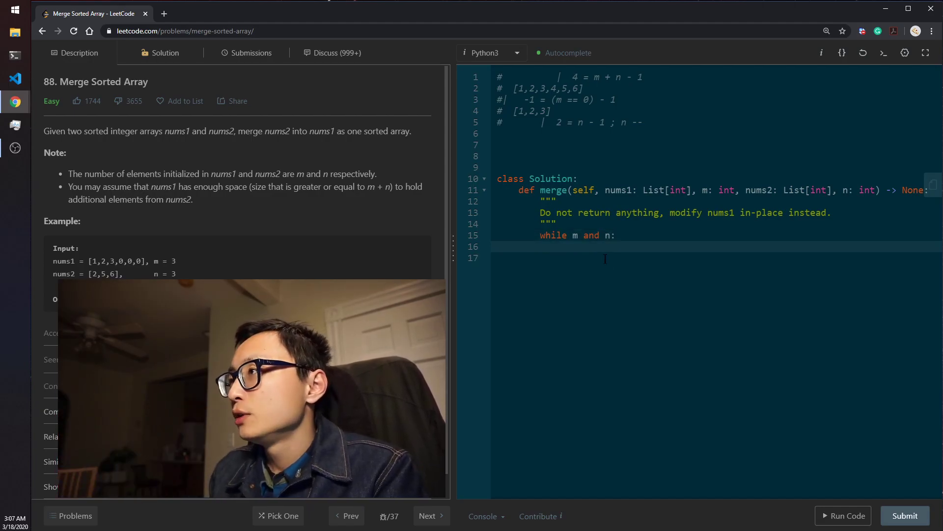
pyautogui.write('if')
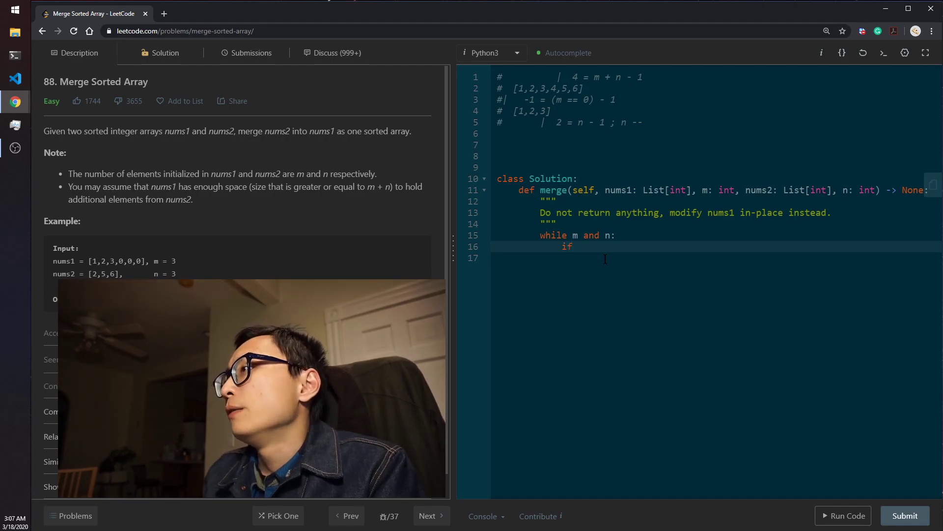
pyautogui.write('nums[]')
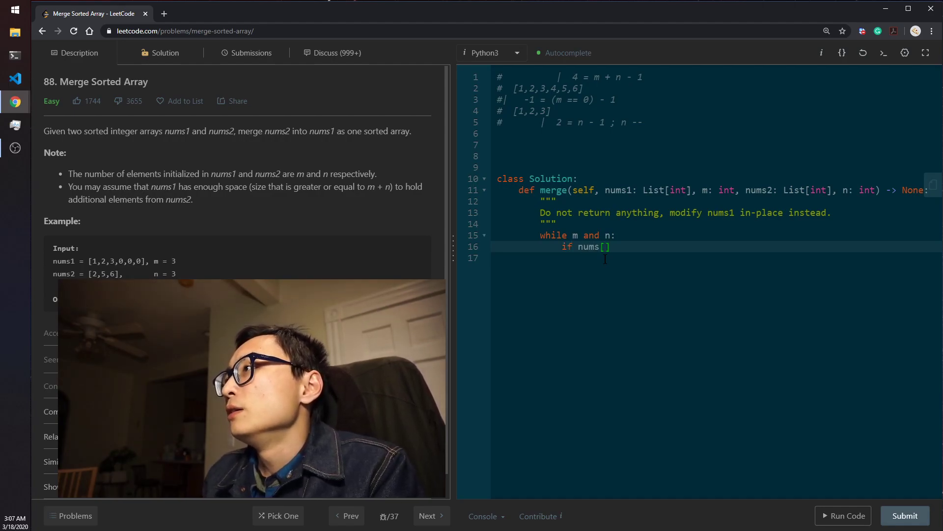
pyautogui.write('m -')
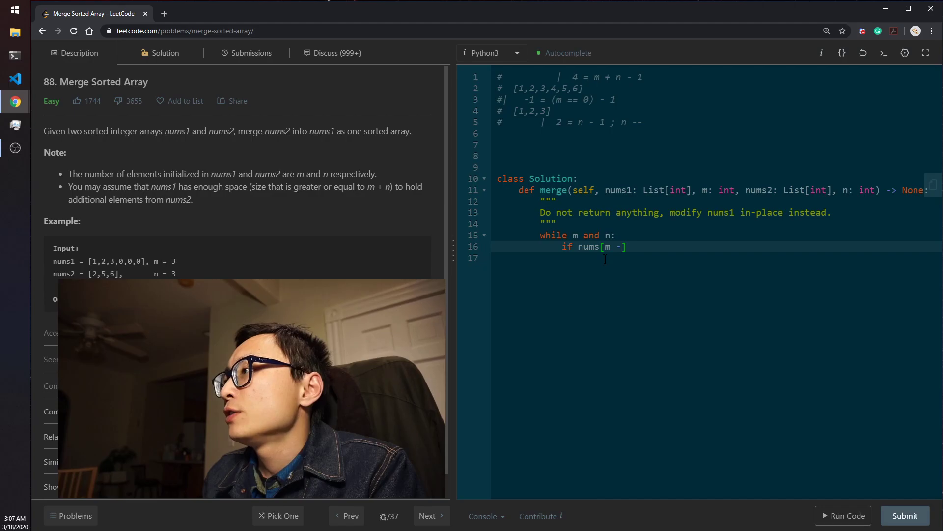
pyautogui.write('1] <')
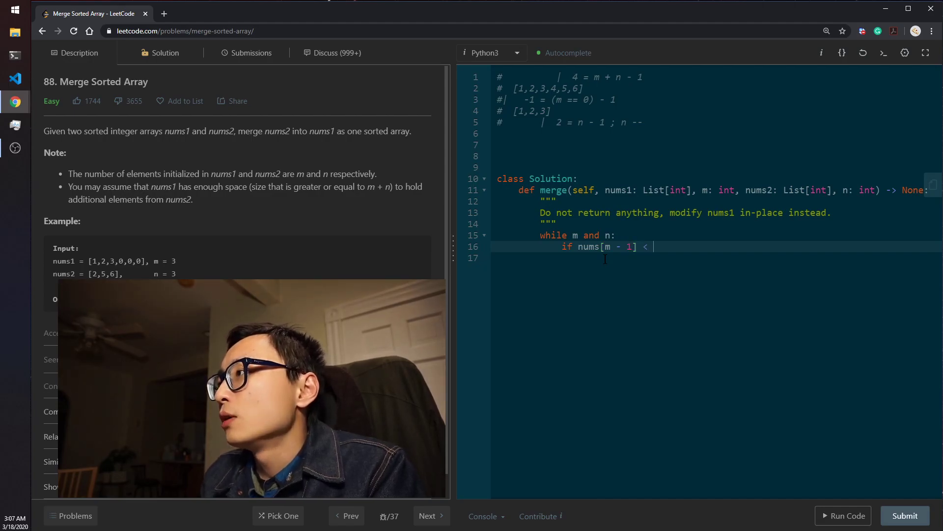
pyautogui.write('nums2[]')
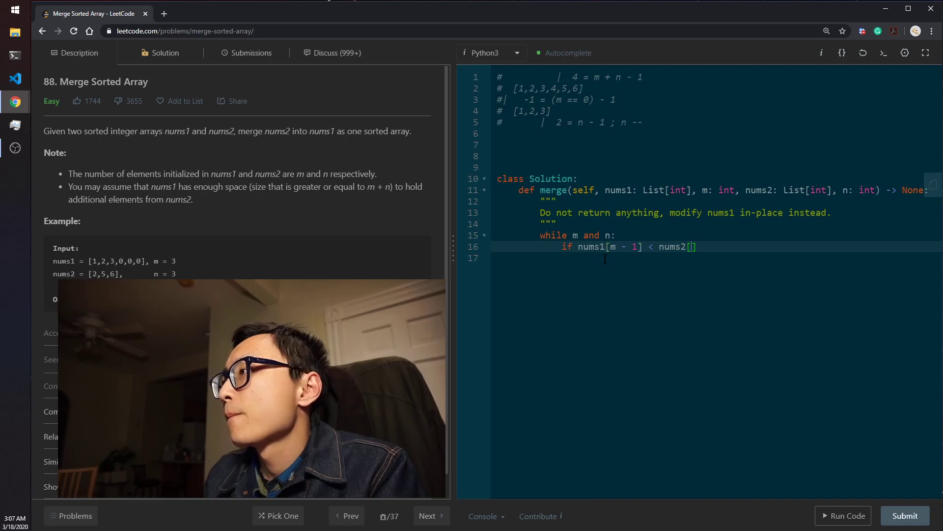
pyautogui.write('n - 1]:')
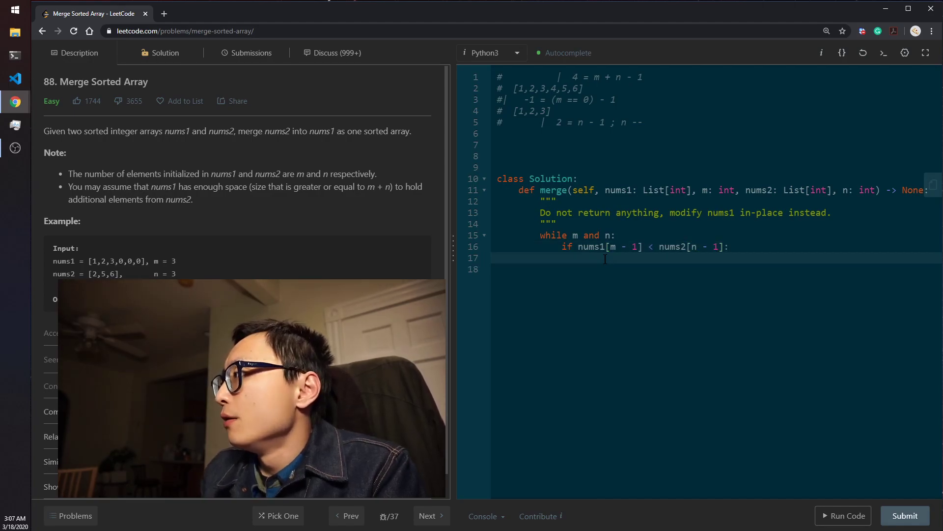
# Fill in the if/else branches assigning to nums1[m + n - 1] and decrementing n or m
pyautogui.write('nums1[1]')
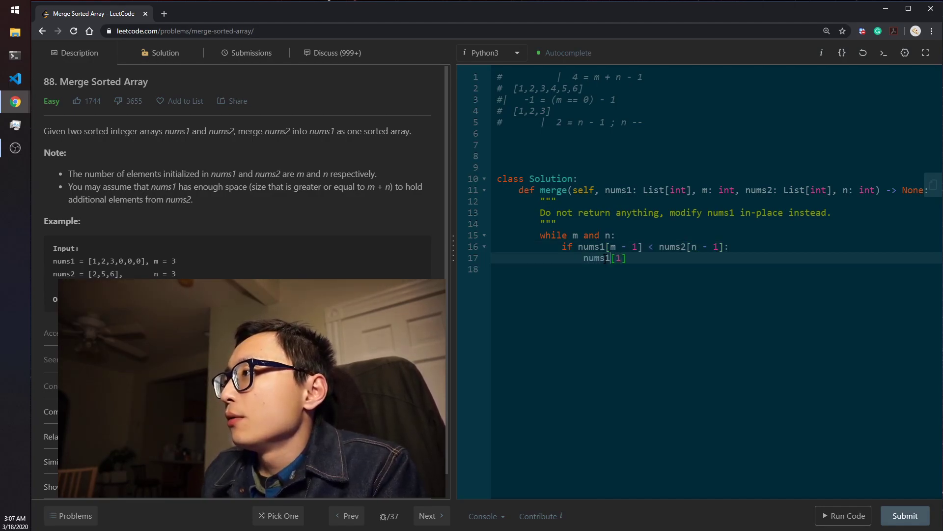
pyautogui.write('m + n')
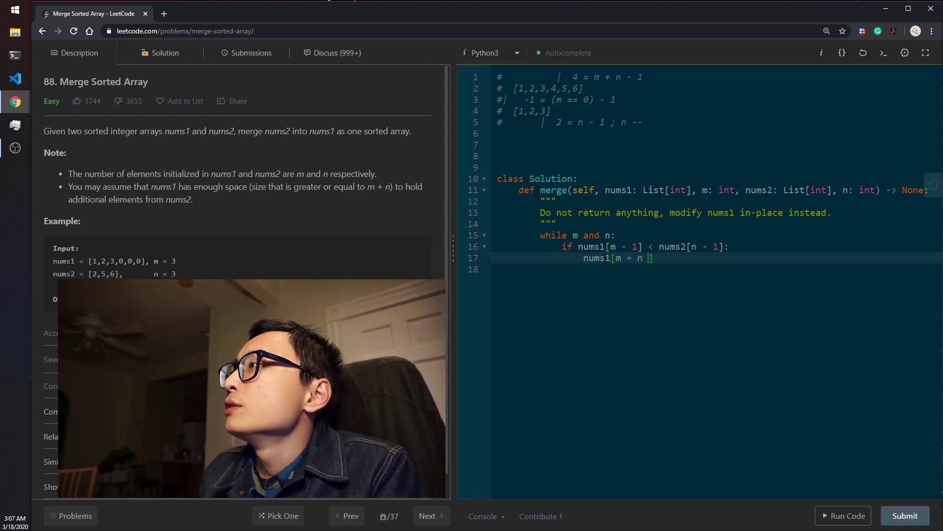
pyautogui.write('- 1')
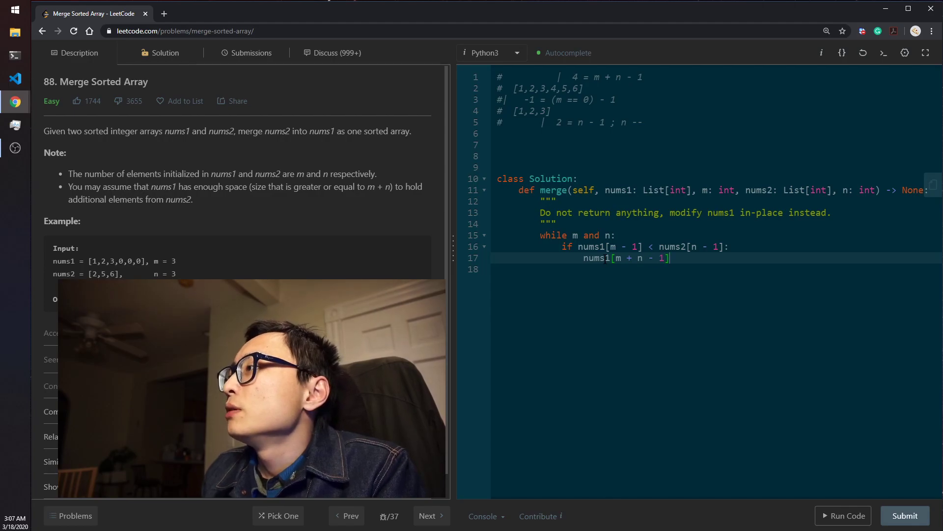
pyautogui.write('=')
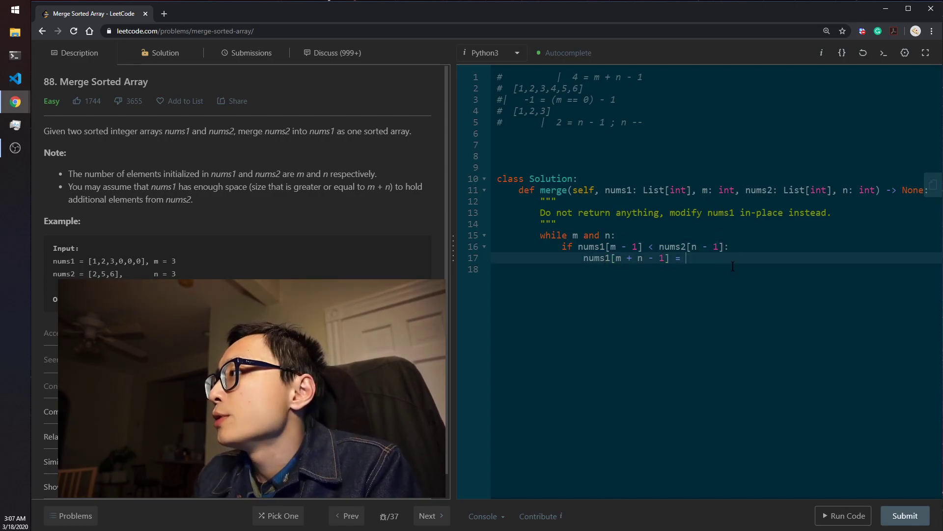
pyautogui.write('nums2[n - 1]')
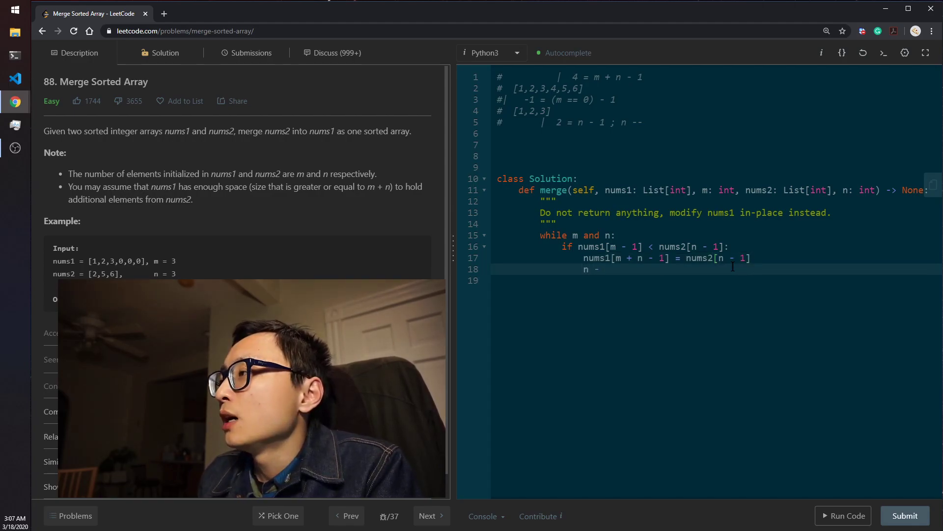
pyautogui.write('= 1')
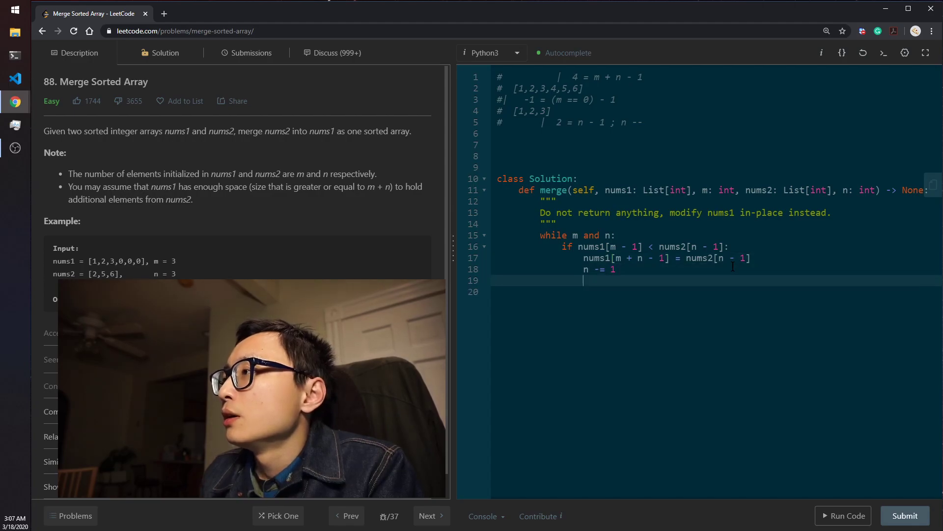
pyautogui.write('else:')
pyautogui.write('m -= 1')
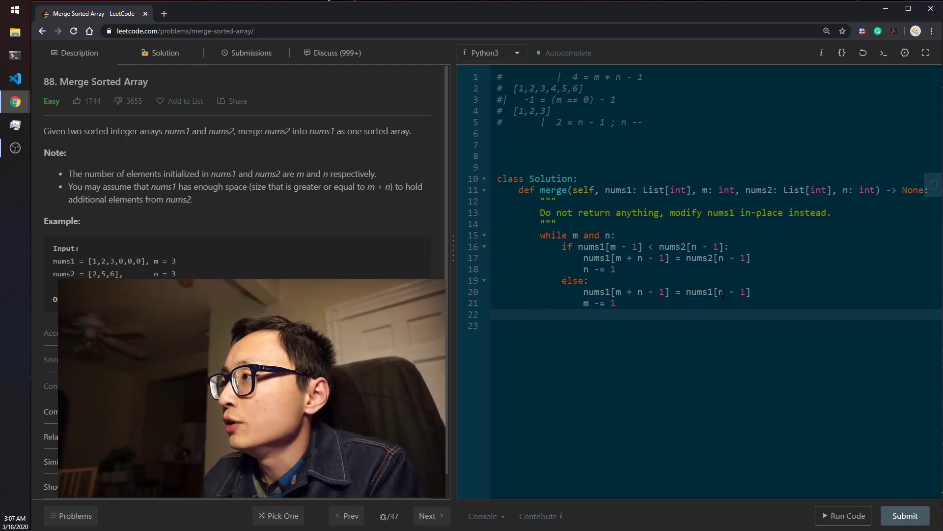
pyautogui.write('if')
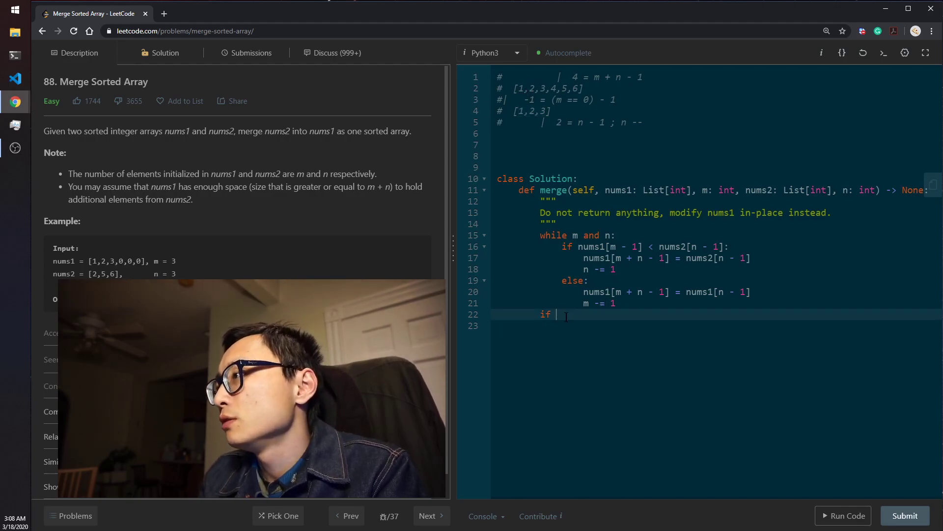
# Complete the trailing line `if n: nums1[:n] = nums2[:n]`
pyautogui.write('n:')
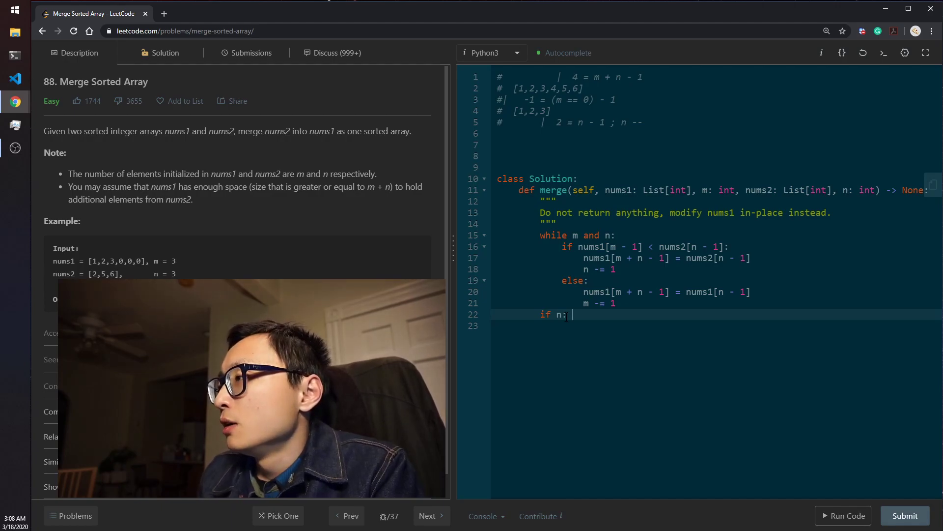
pyautogui.write('nums1[:n]')
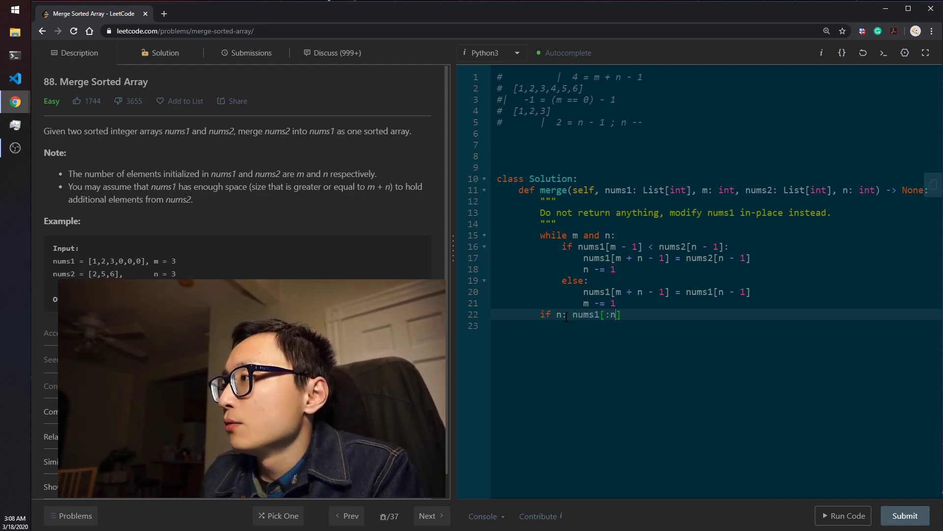
pyautogui.write('=')
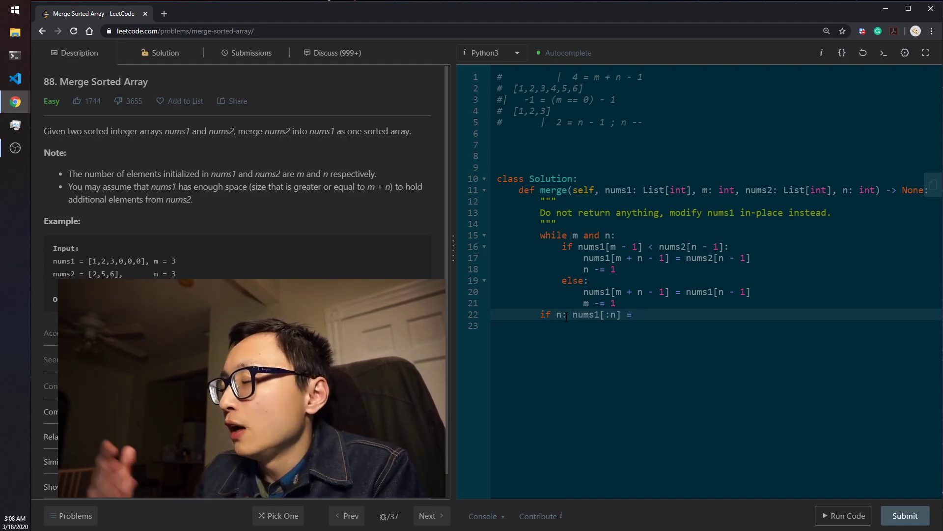
pyautogui.write('nums2')
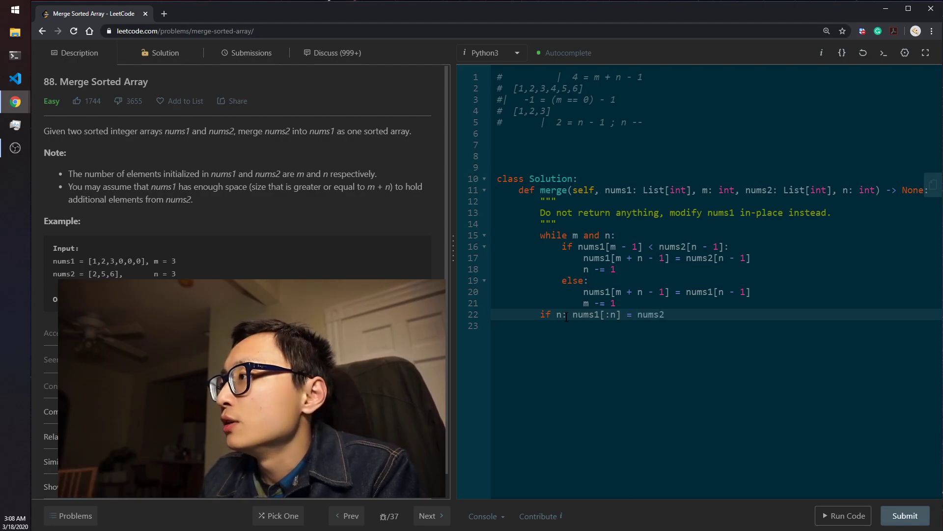
pyautogui.write('[:n]')
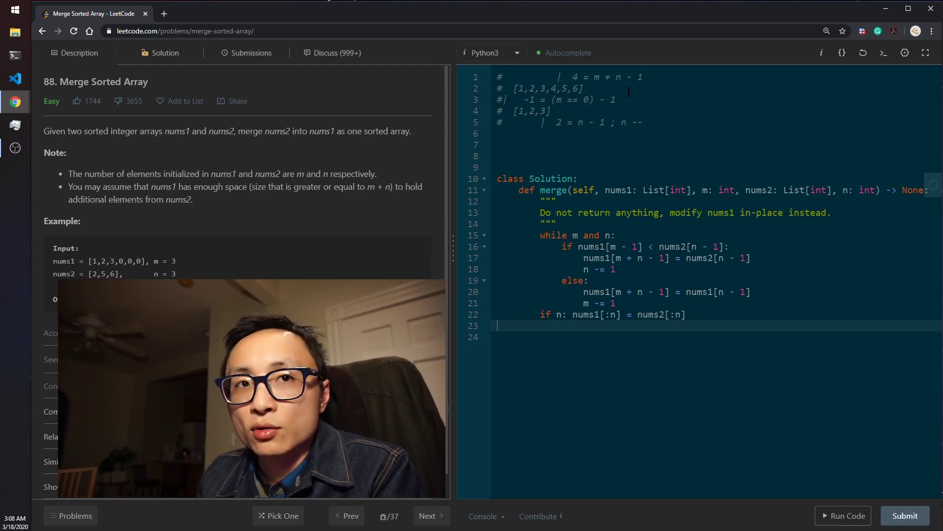
# Submit, fix the Wrong Answer [1,2,1,1,5,6] by reading nums1[m - 1] in else, and resubmit
pyautogui.click(905, 515)
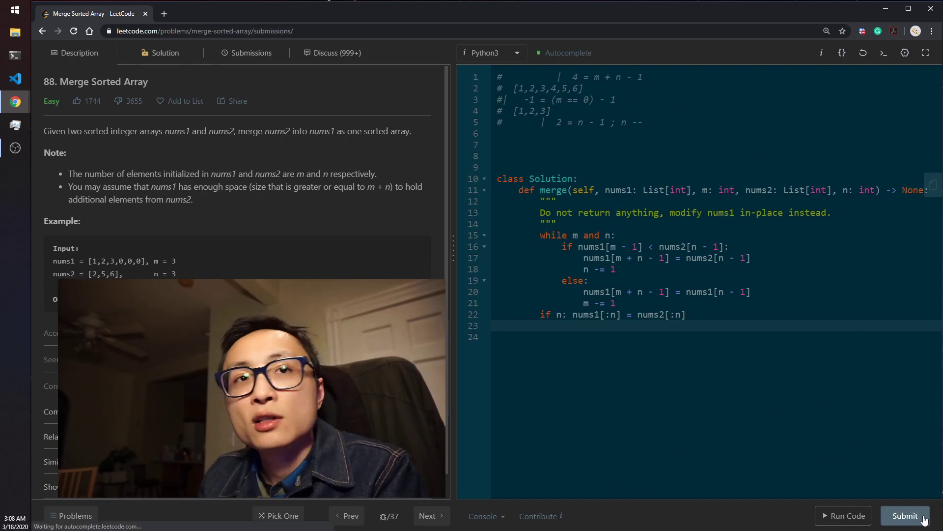
pyautogui.click(905, 515)
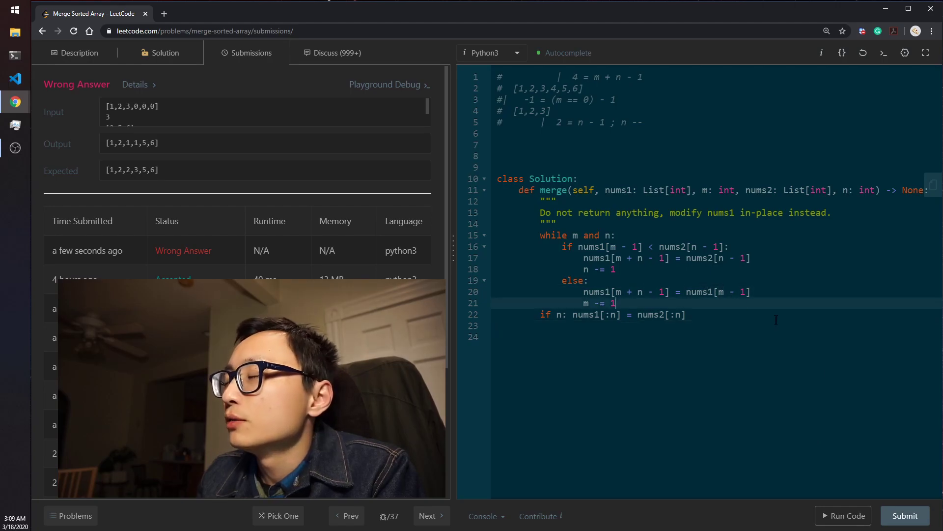
pyautogui.click(905, 515)
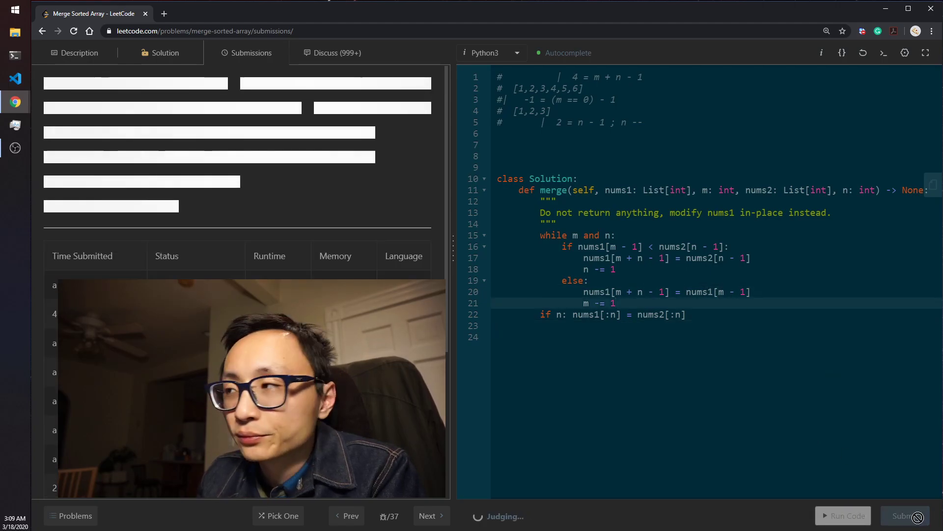